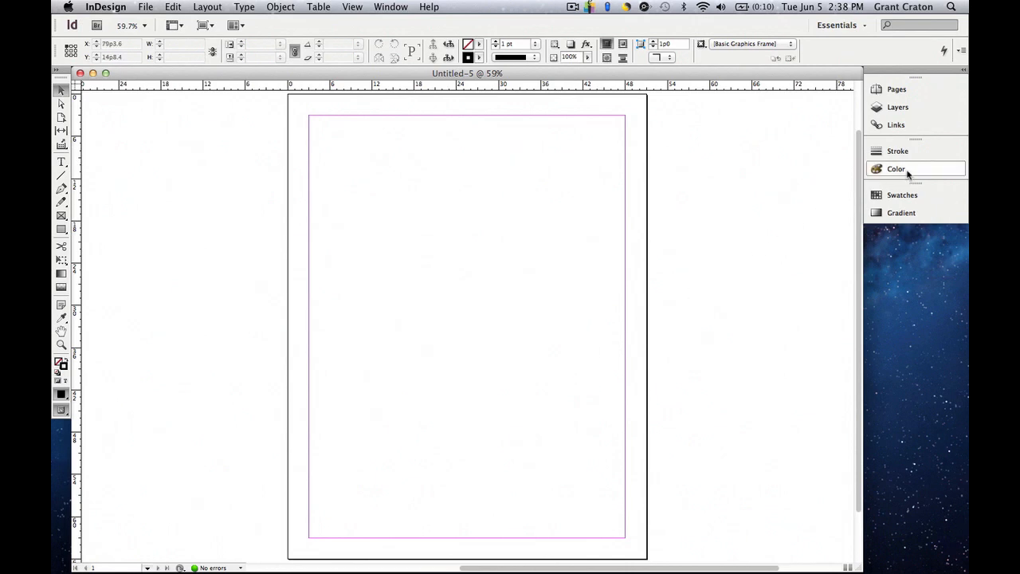
Expand the Color panel in the right dock to show CMYK sliders and the spectrum ramp
click(895, 169)
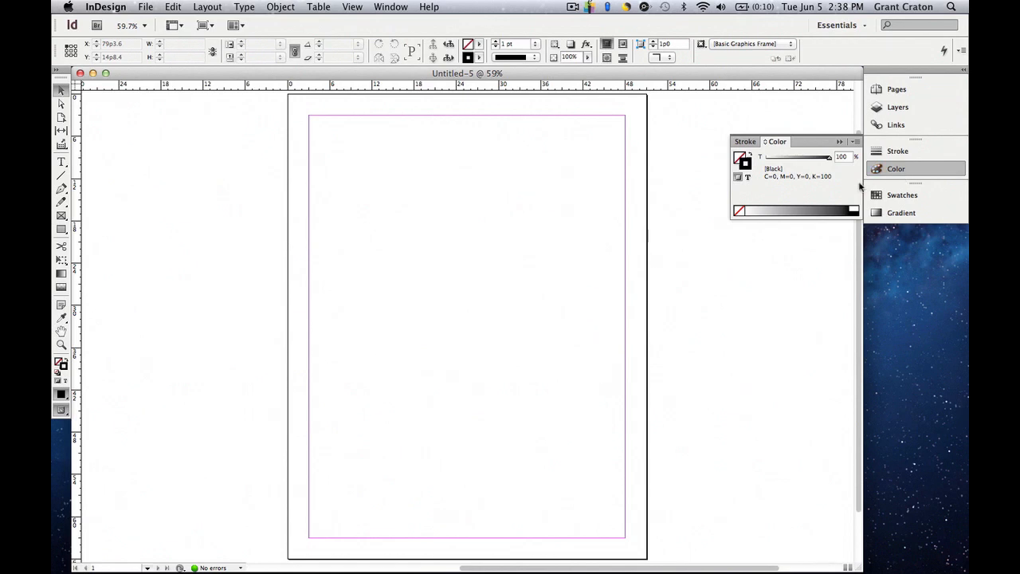
mouse_move(856, 184)
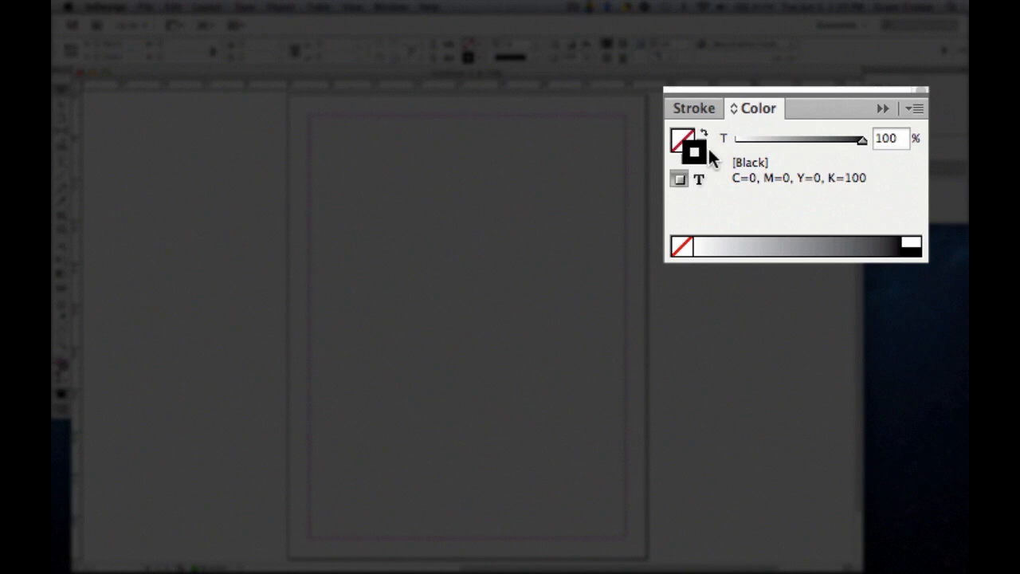
mouse_move(709, 159)
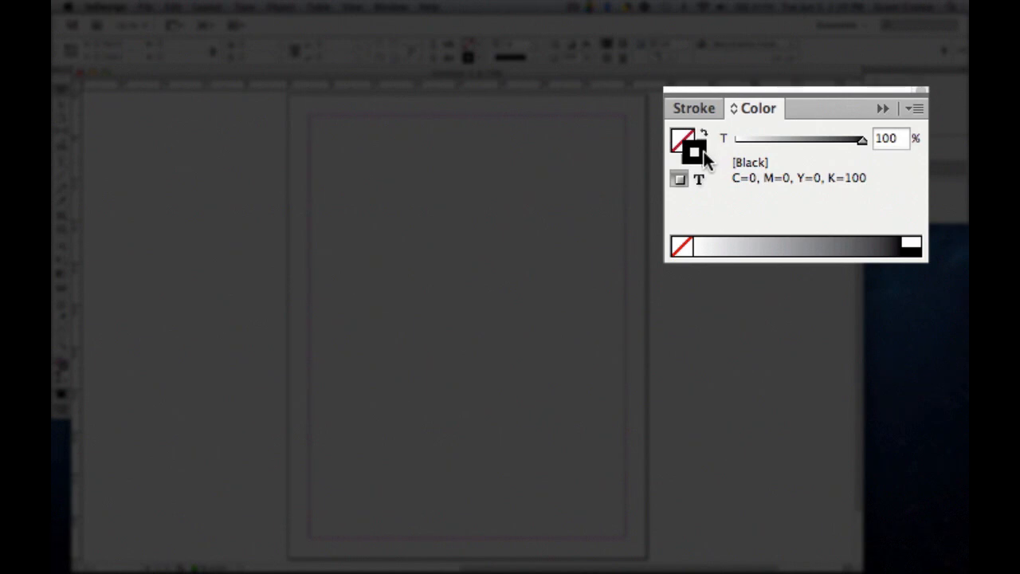
mouse_move(720, 163)
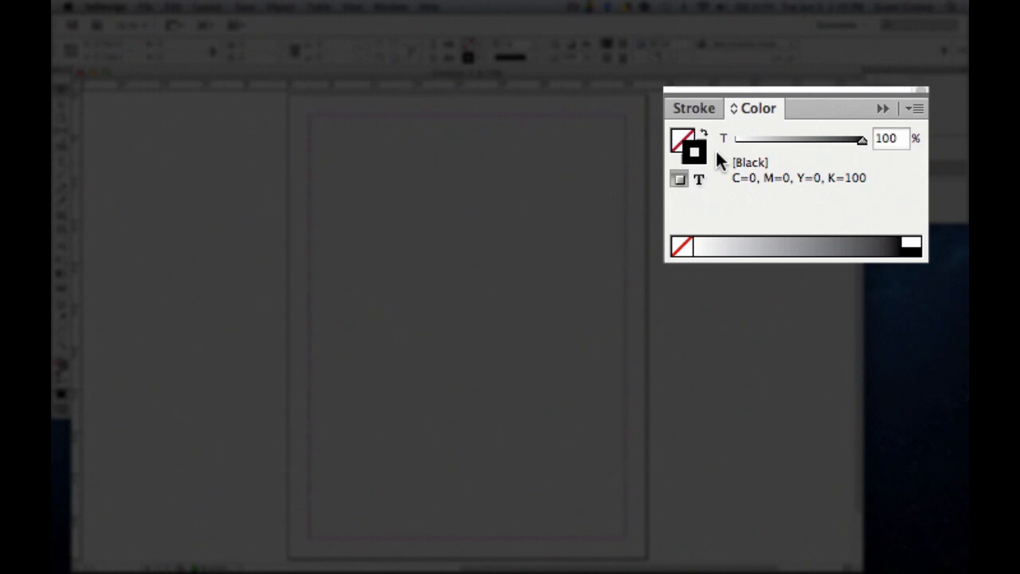
mouse_move(696, 149)
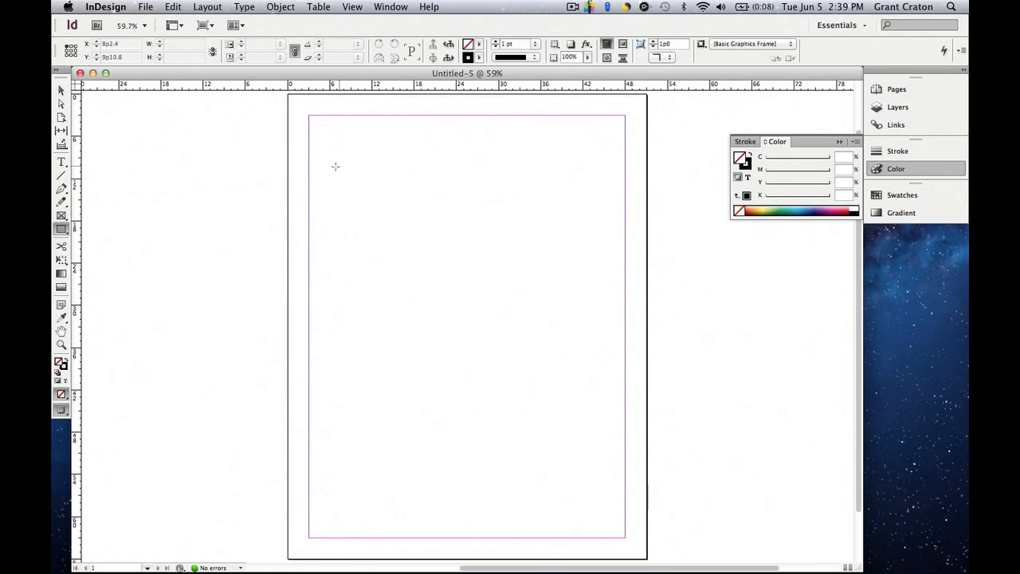
Draw a rectangle in the upper half of the page and fill it with a bright cyan-blue
drag(334, 167, 564, 332)
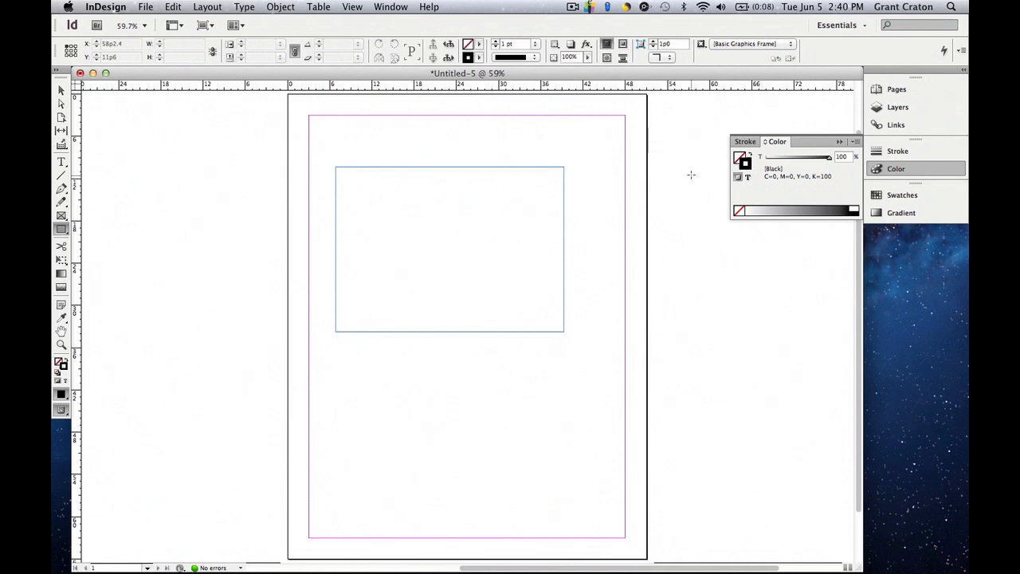
mouse_move(741, 160)
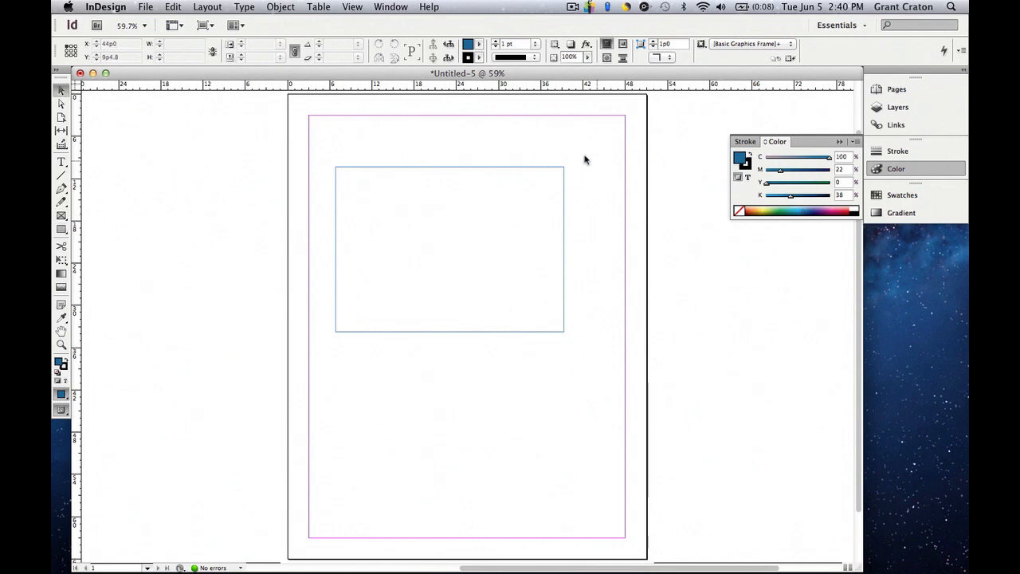
mouse_move(498, 137)
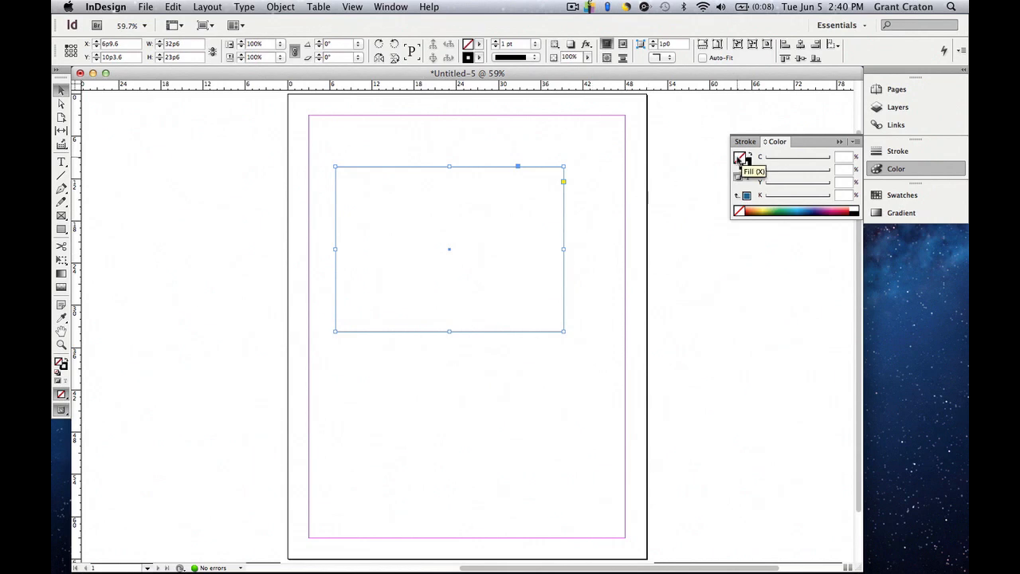
mouse_move(797, 210)
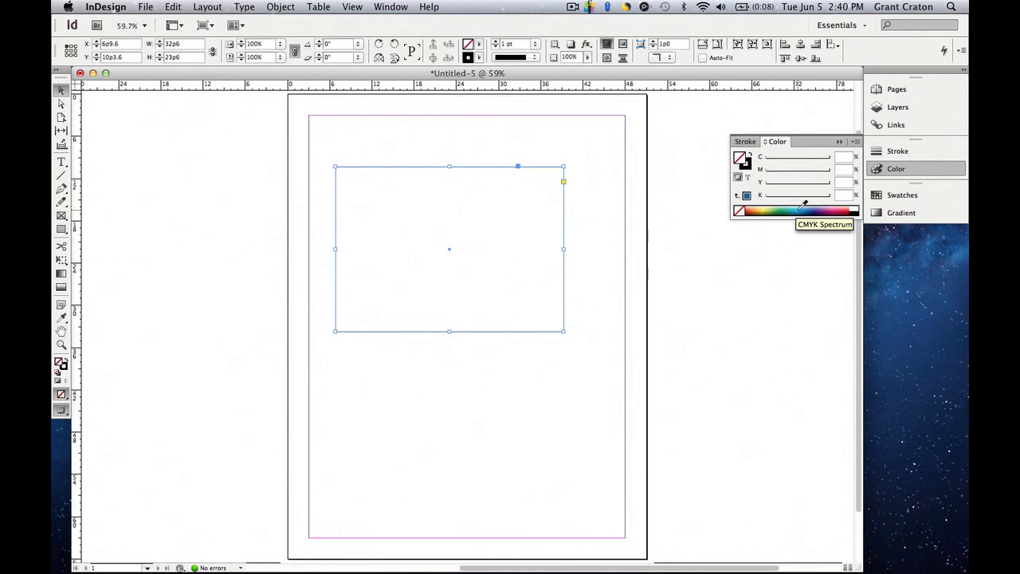
click(800, 211)
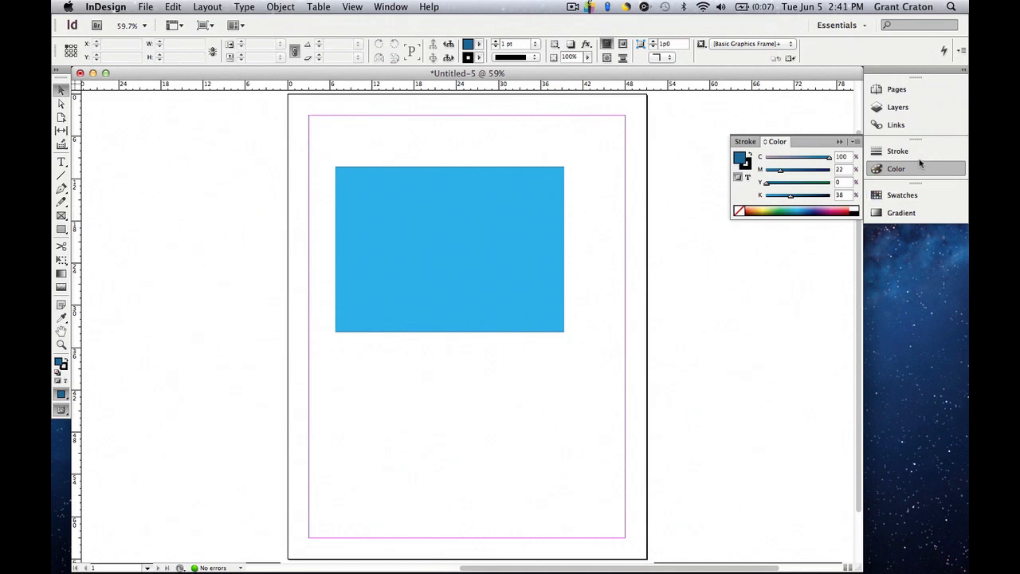
Try a heavy dark stroke on the rectangle in the Stroke panel, then remove it again
click(749, 140)
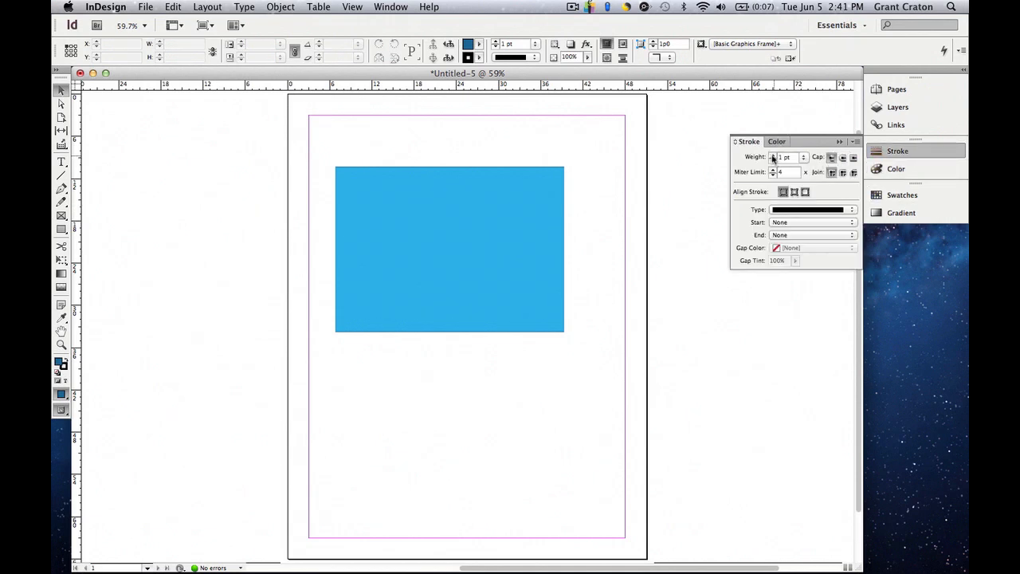
click(449, 249)
text(8)
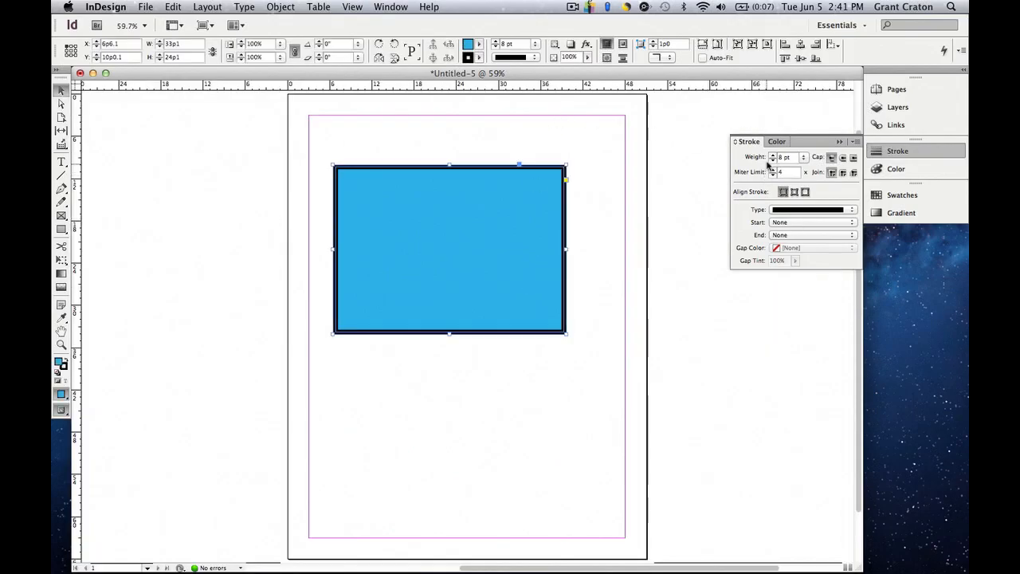
click(771, 160)
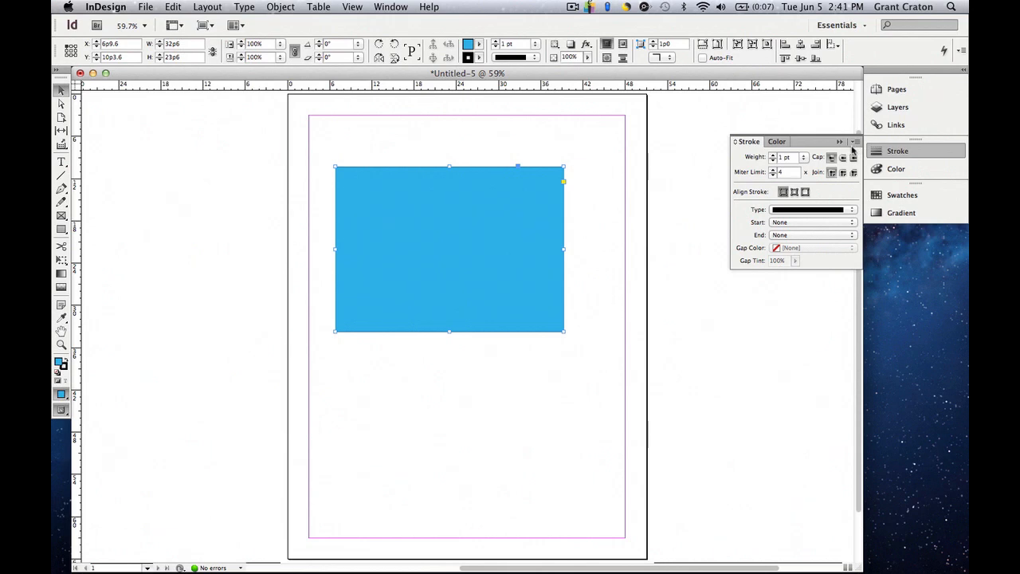
Save the rectangle's blue as swatch C=87 M=3 Y=0 K=0 via Add to Swatches and show the swatch list
click(776, 140)
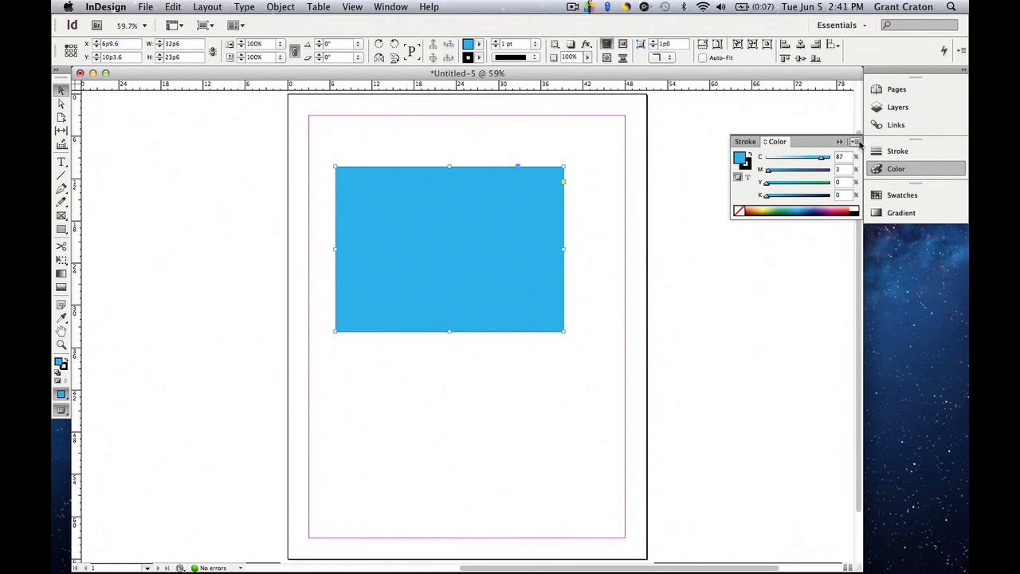
click(856, 142)
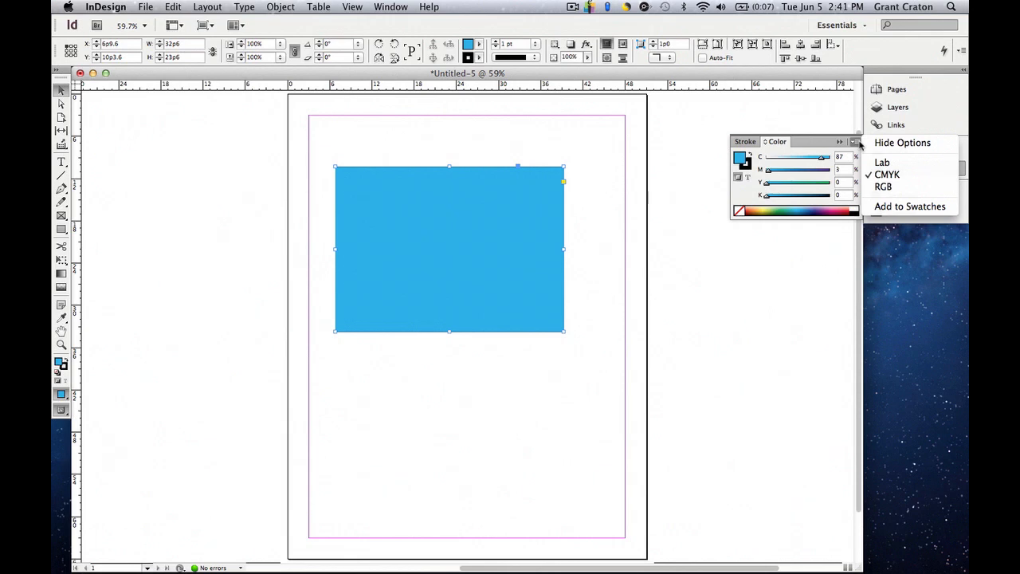
mouse_move(883, 163)
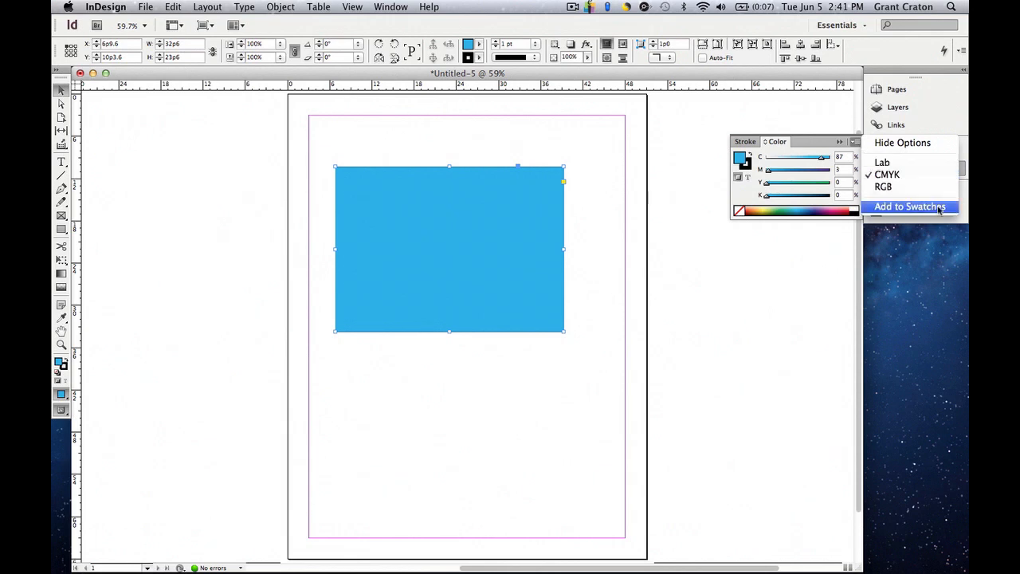
click(912, 207)
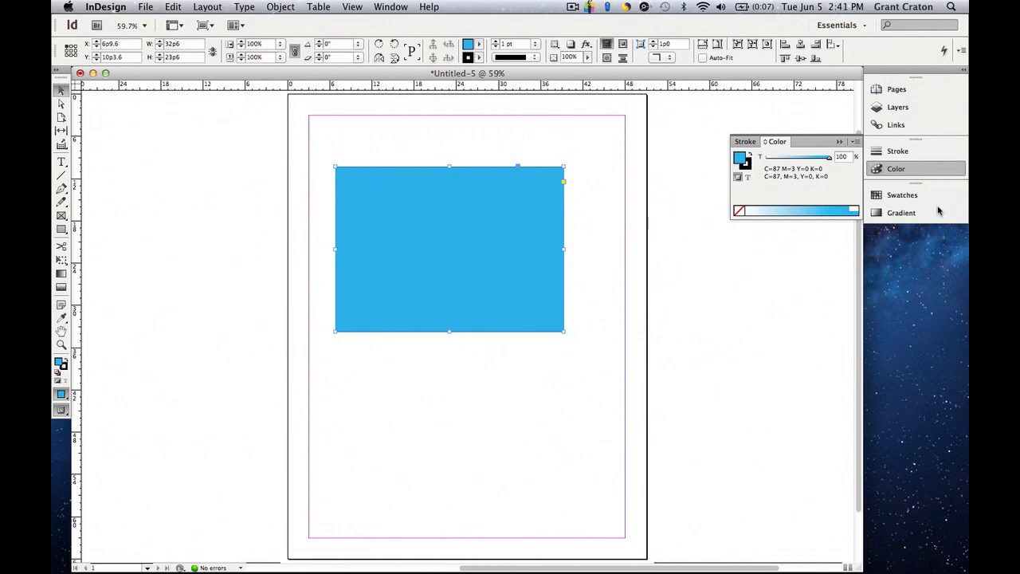
mouse_move(895, 195)
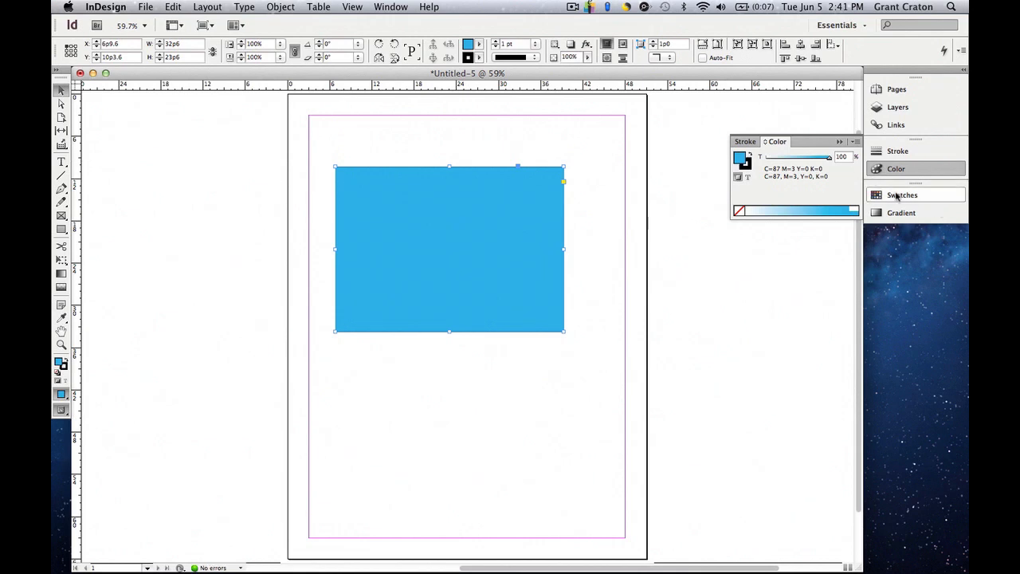
click(902, 195)
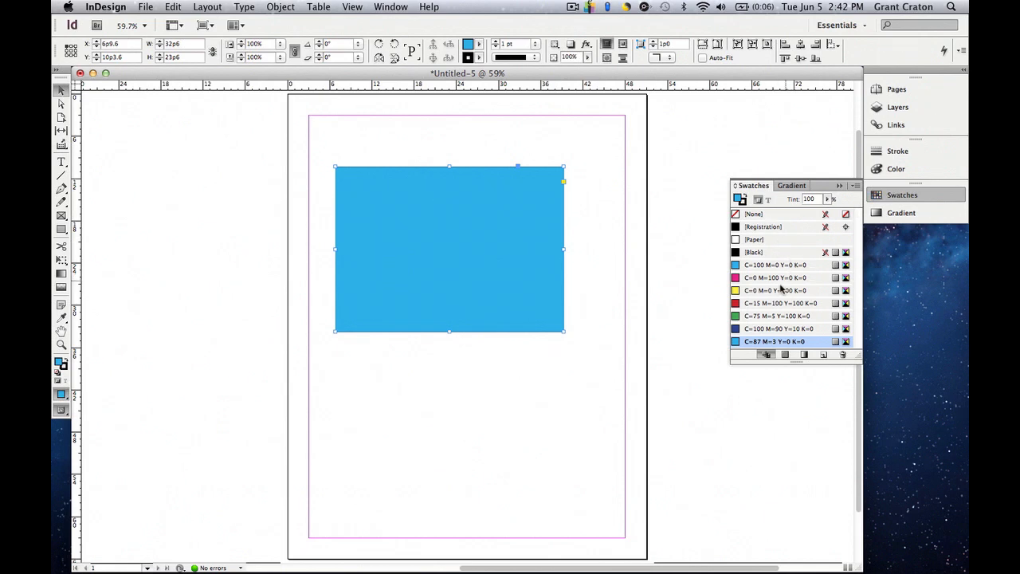
mouse_move(777, 328)
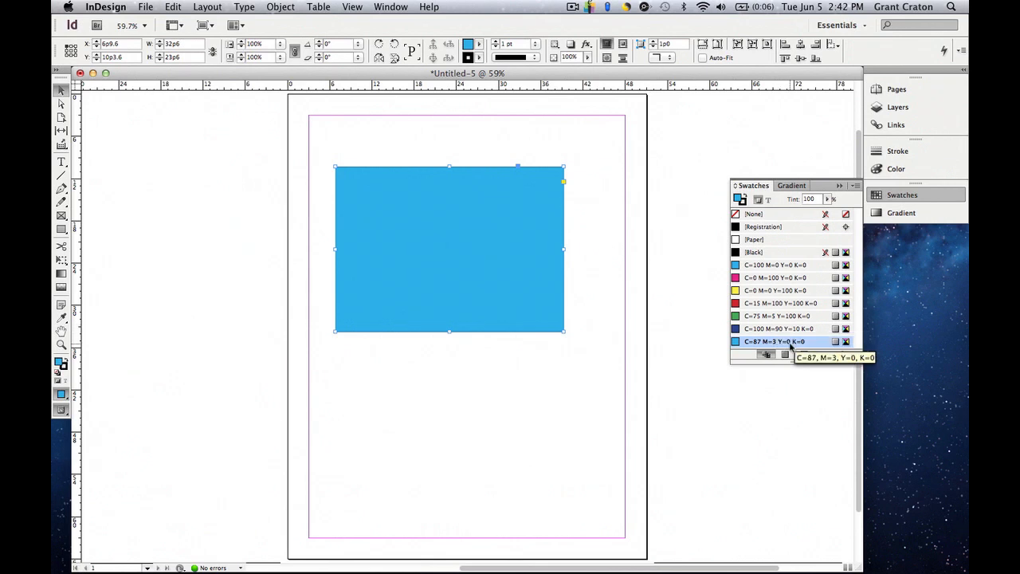
mouse_move(815, 343)
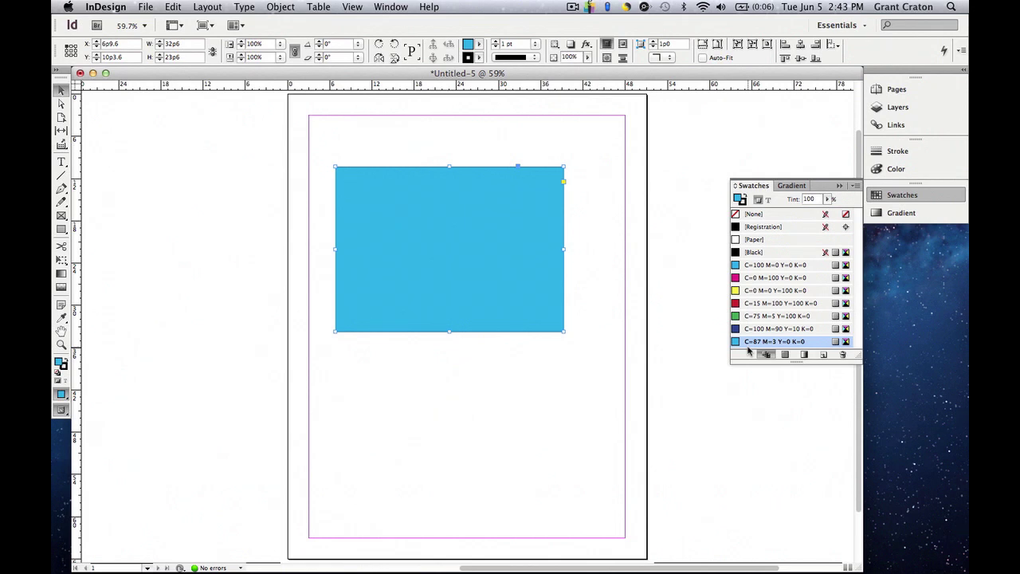
mouse_move(857, 206)
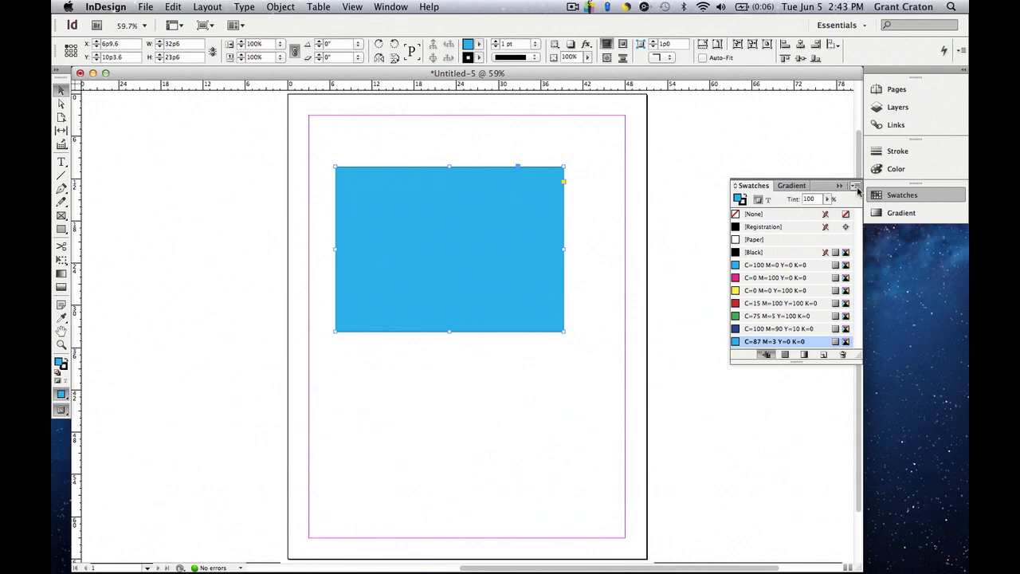
Create a new brown swatch C=31 M=63 Y=70 K=0 in the New Color Swatch dialog and add it
click(854, 184)
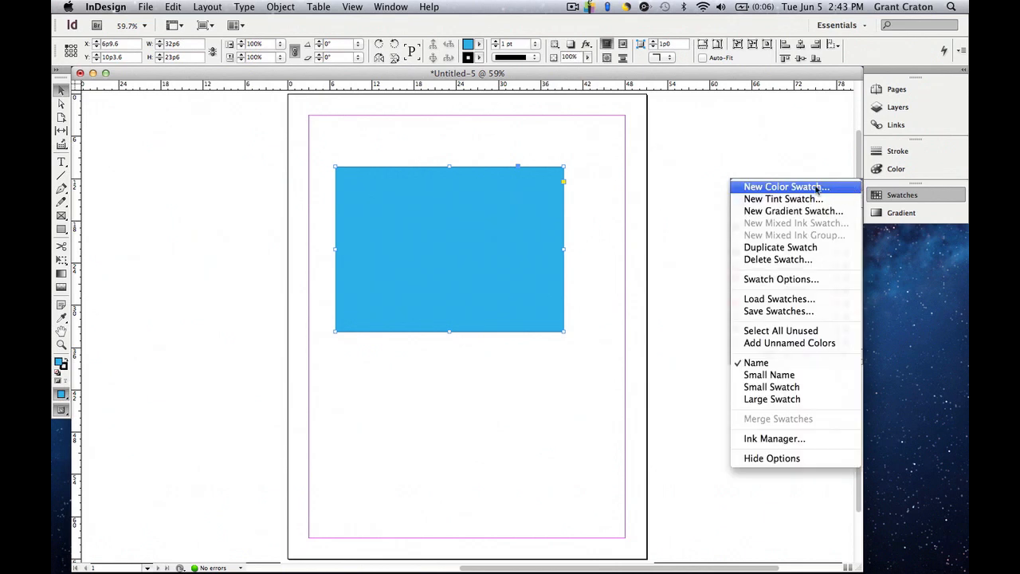
click(784, 185)
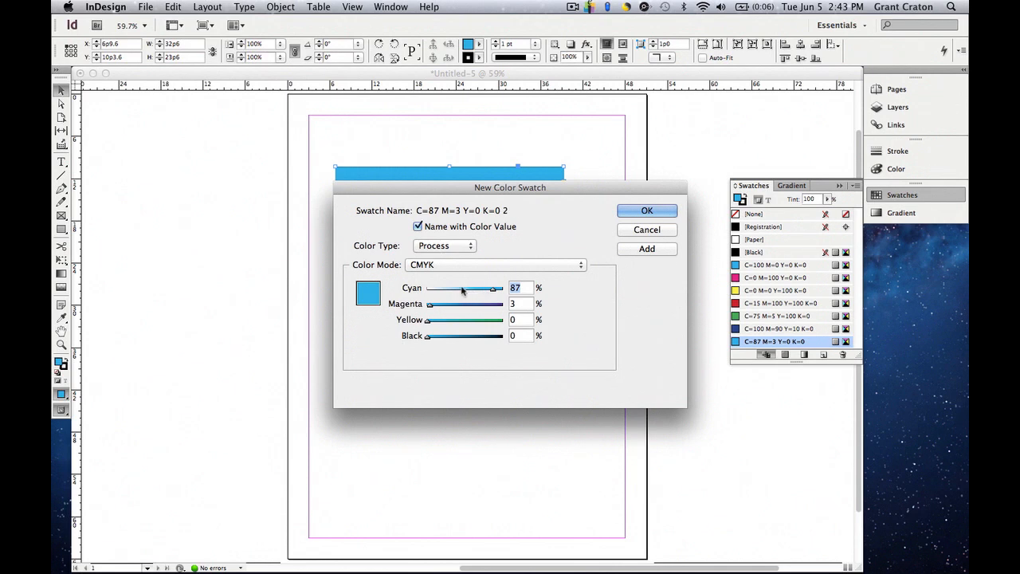
drag(492, 287, 450, 287)
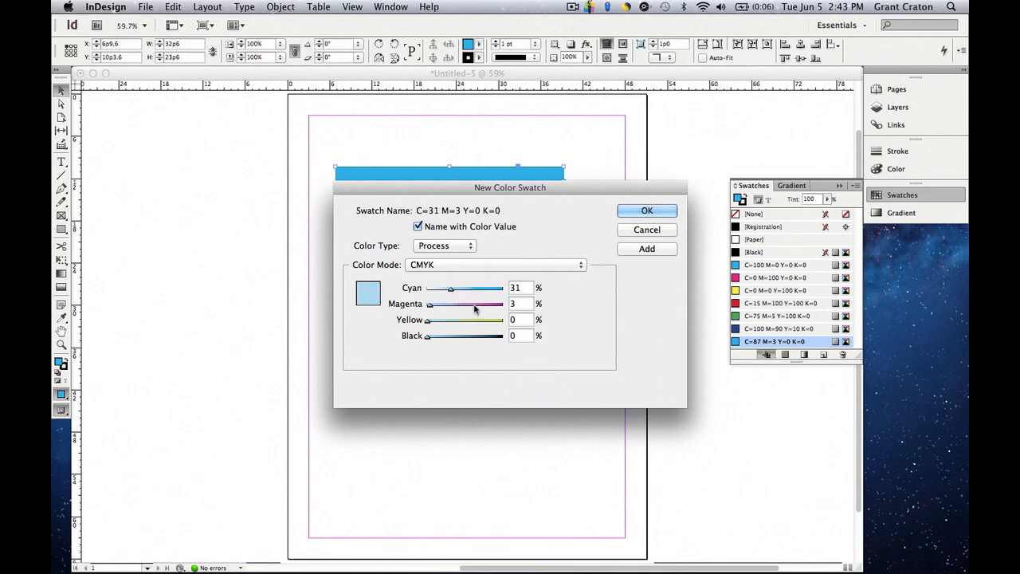
drag(430, 303, 477, 302)
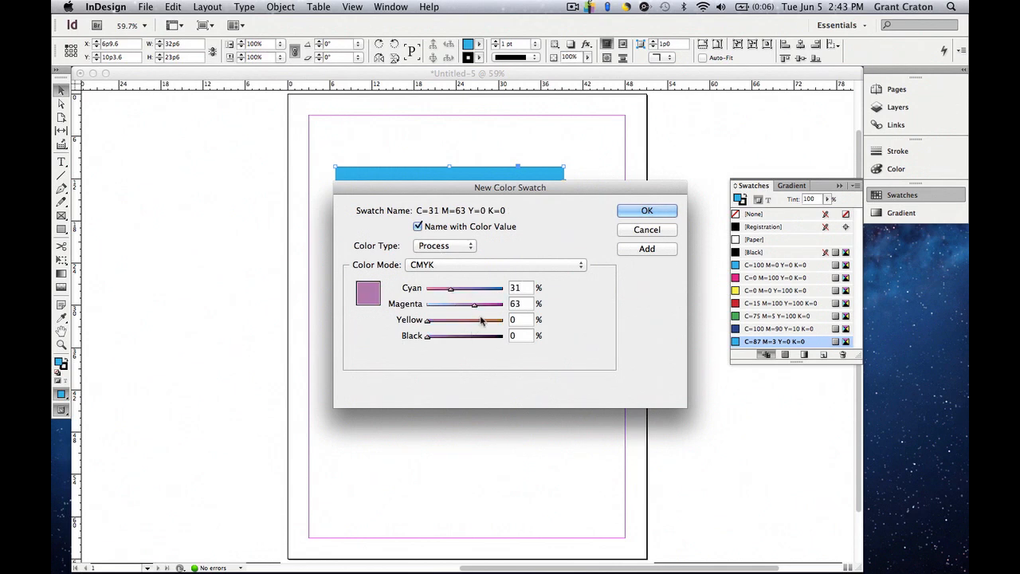
drag(427, 319, 478, 318)
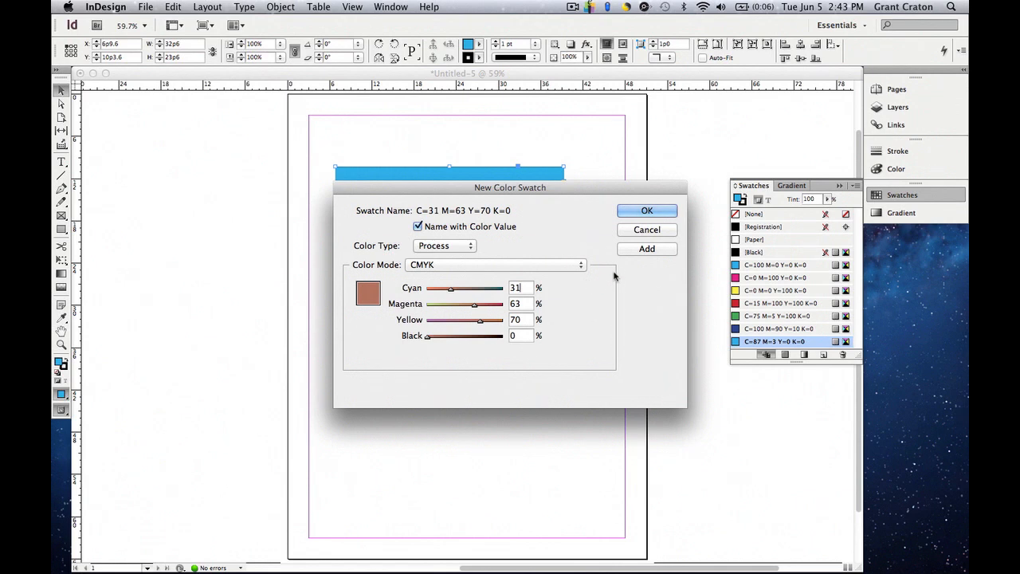
click(647, 249)
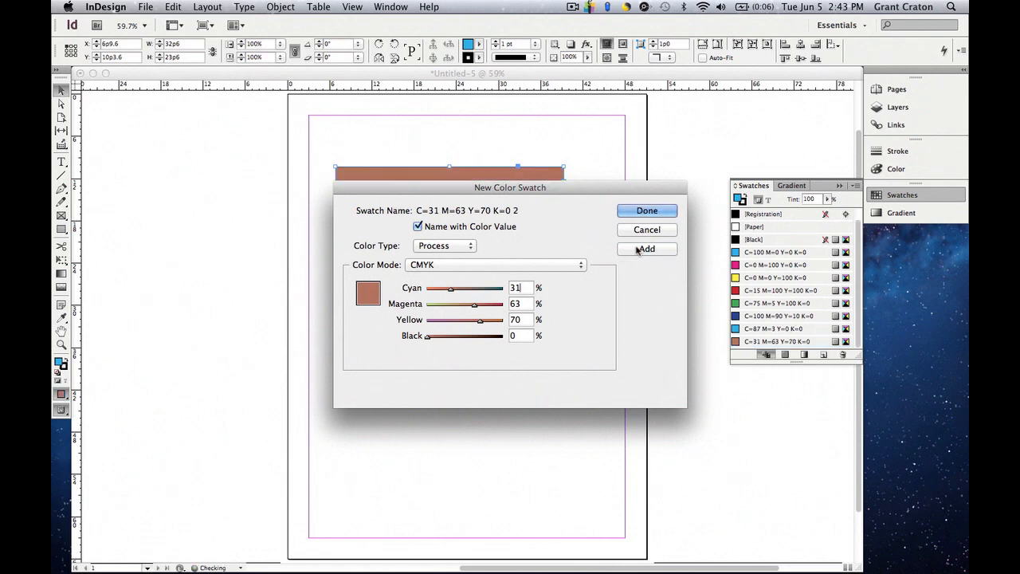
click(647, 248)
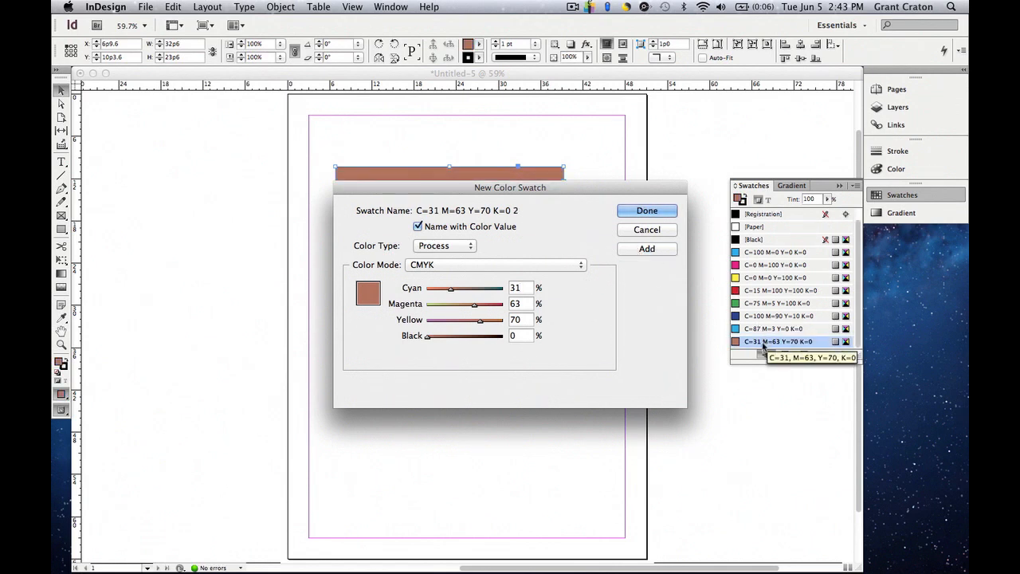
click(647, 210)
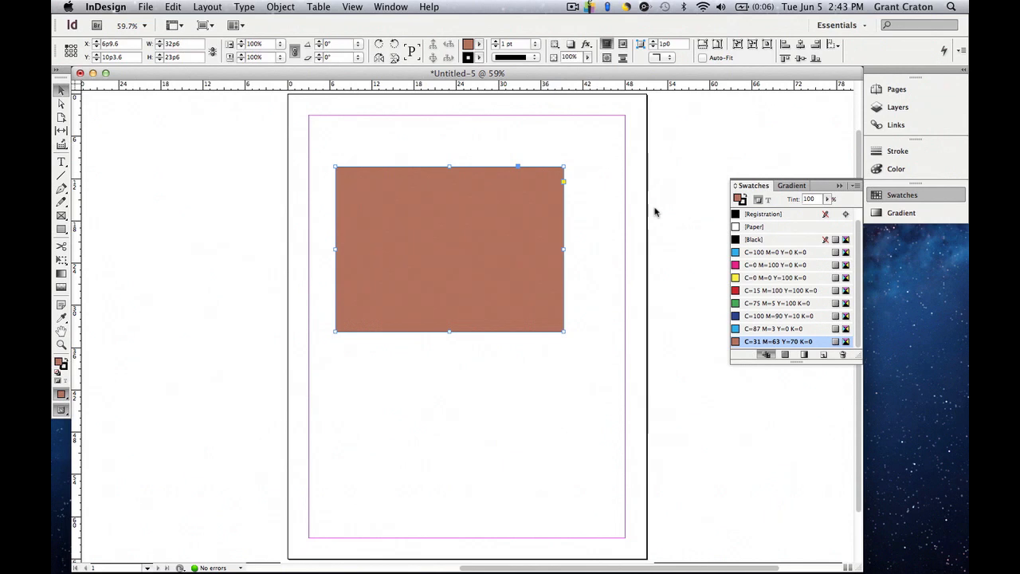
mouse_move(538, 217)
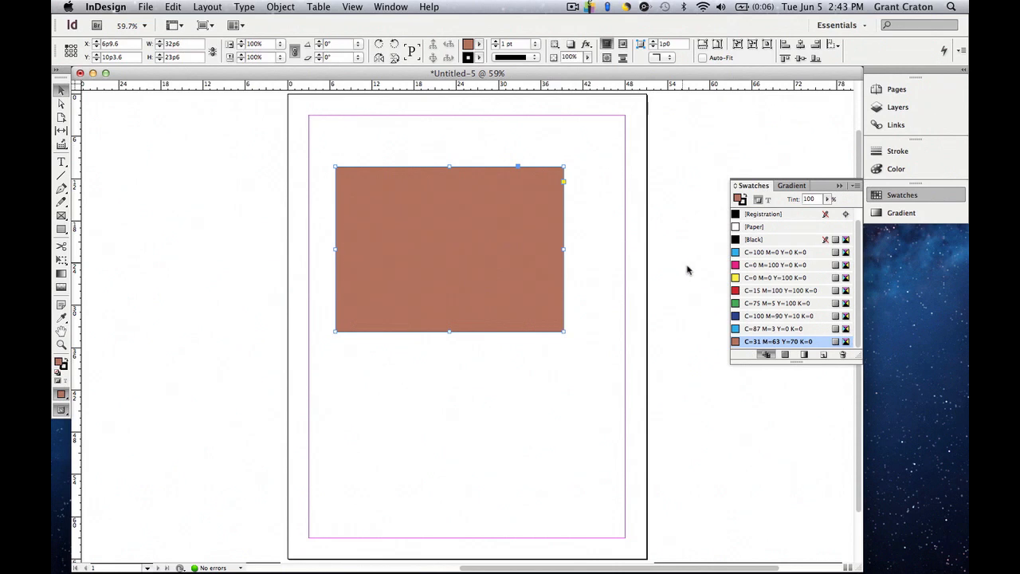
mouse_move(561, 262)
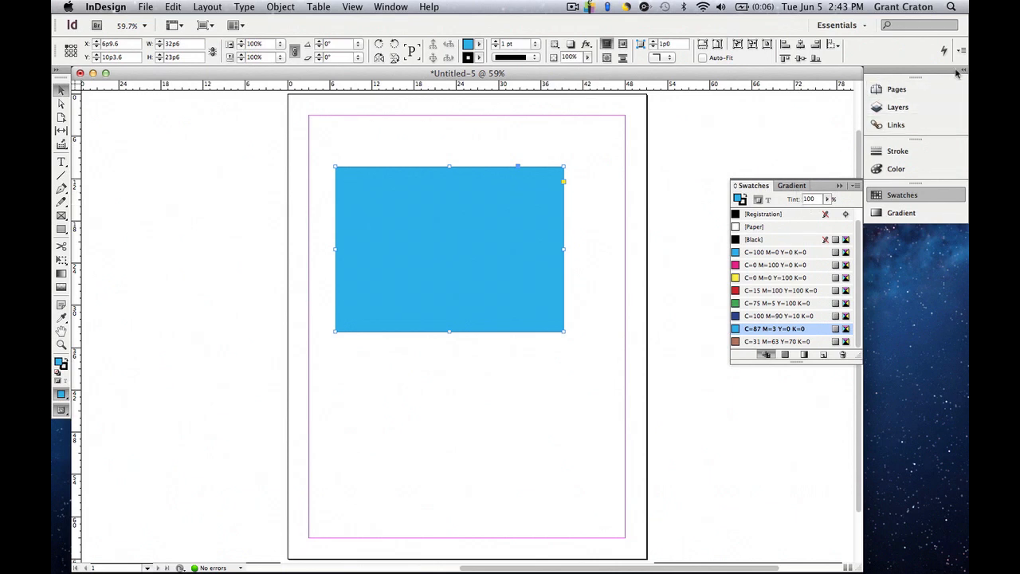
mouse_move(815, 147)
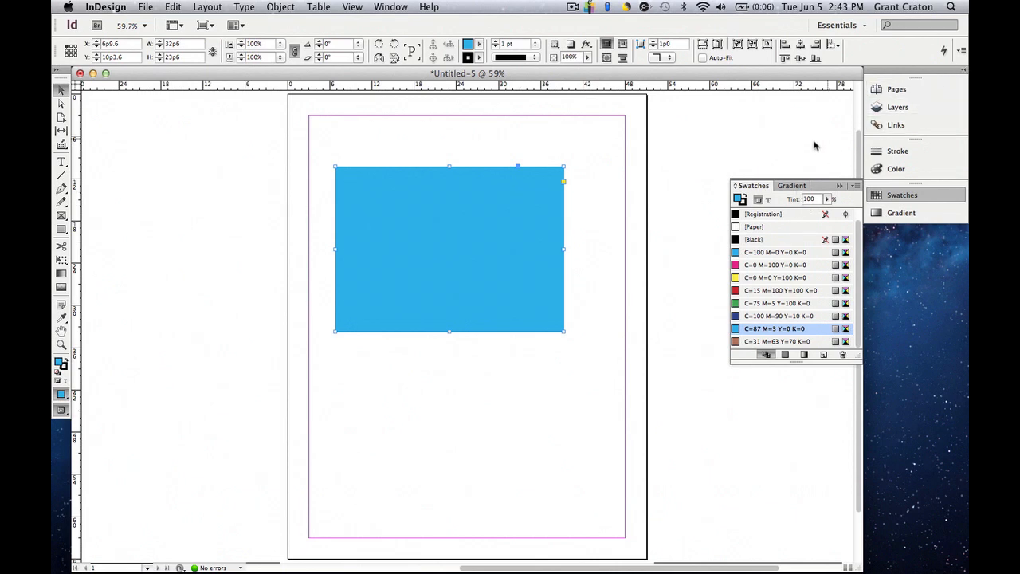
Refill the rectangle with the saved light blue C=87 M=3 Y=0 K=0 swatch
click(792, 185)
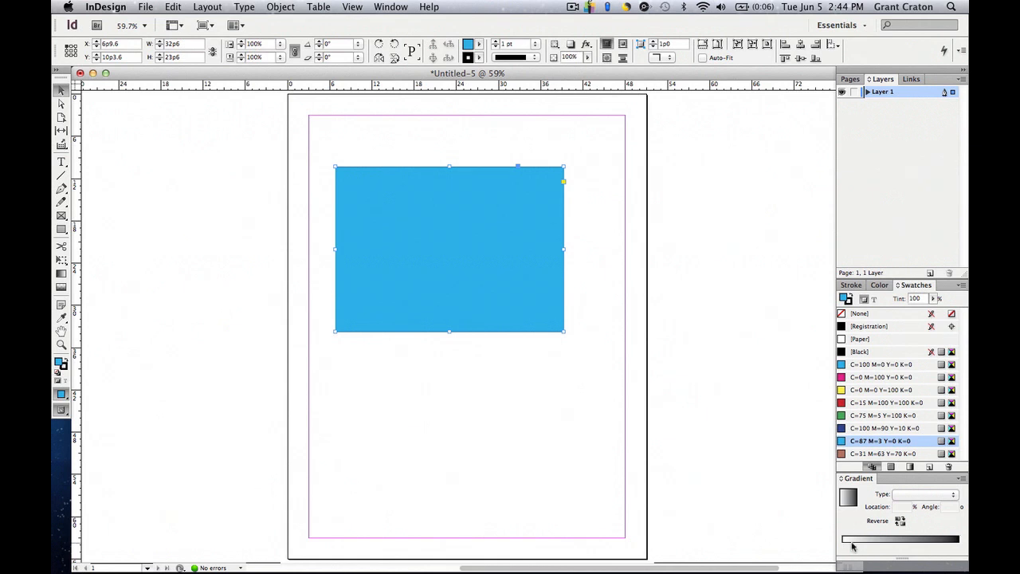
mouse_move(902, 555)
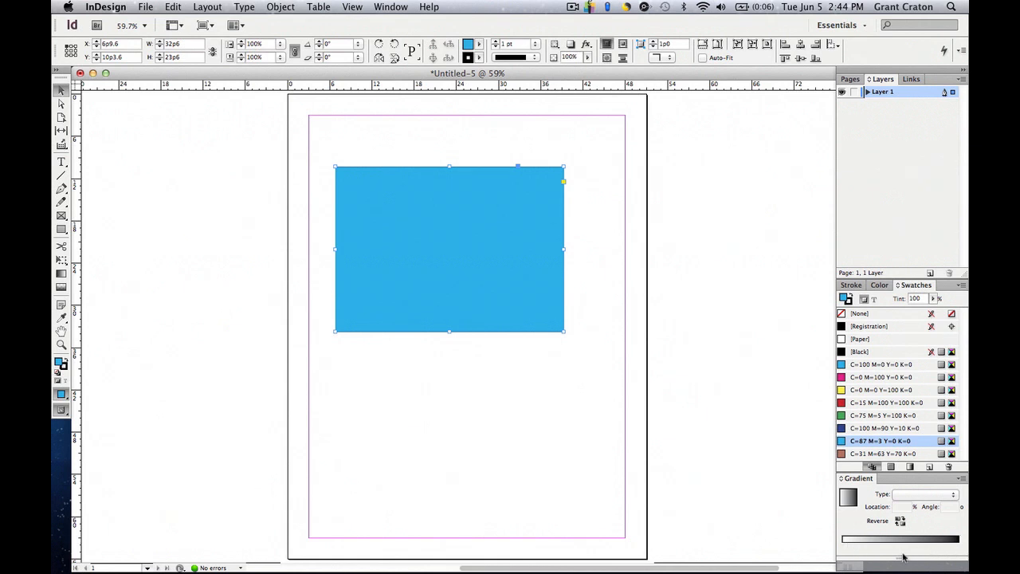
mouse_move(873, 389)
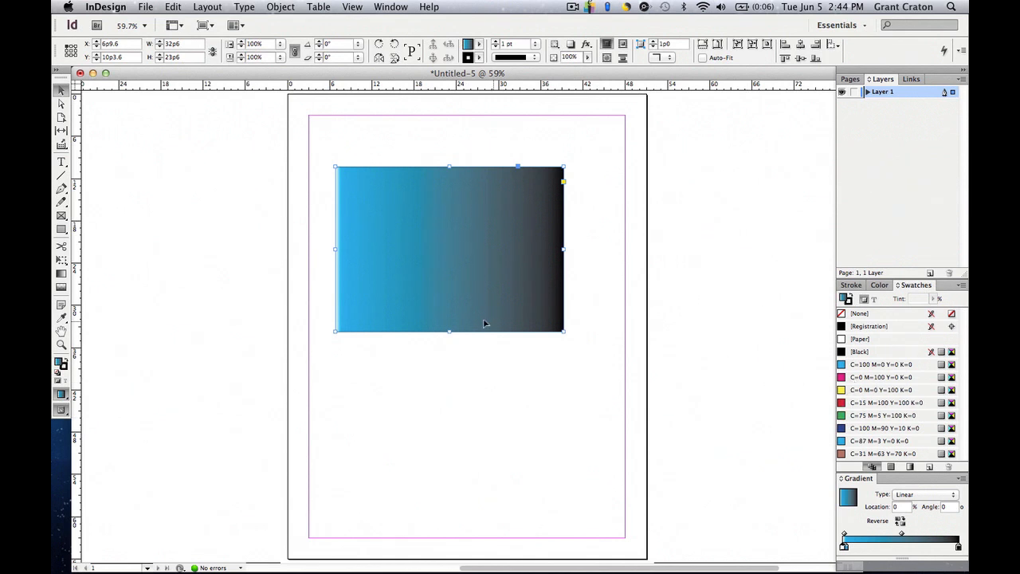
mouse_move(691, 334)
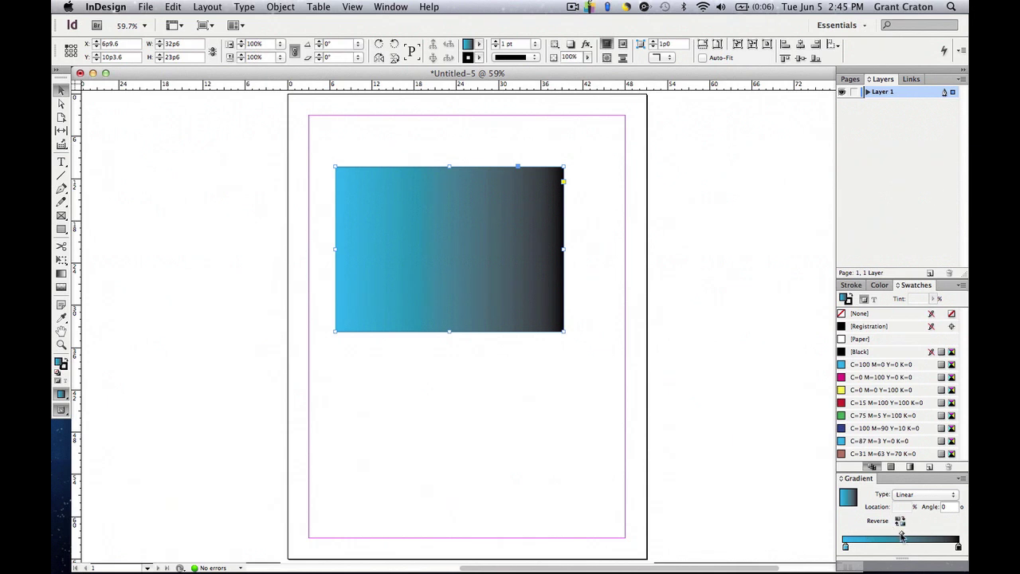
Reposition the blue-to-black gradient midpoint to about 46 percent for an even blend
drag(900, 545, 873, 545)
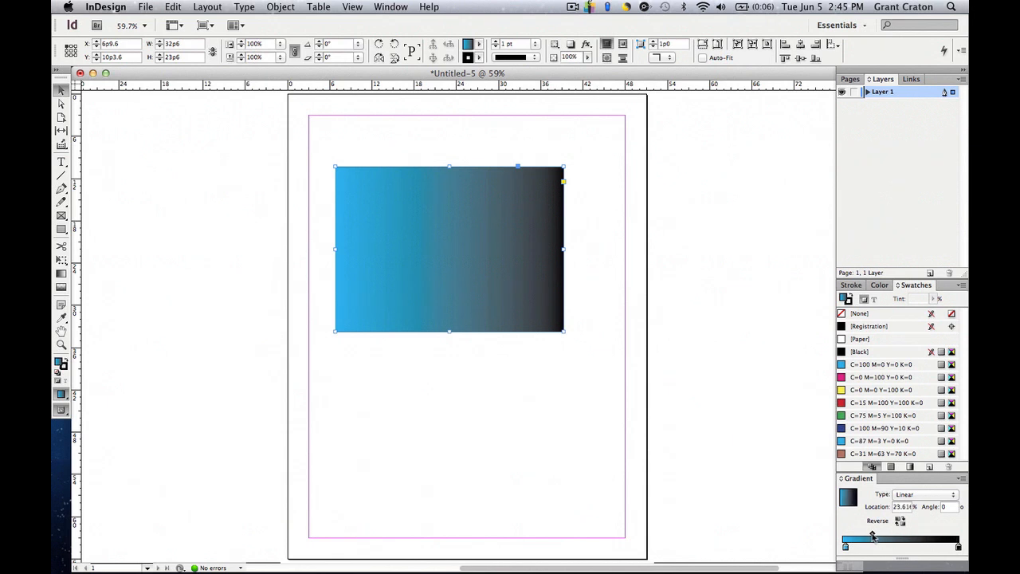
drag(871, 545, 870, 545)
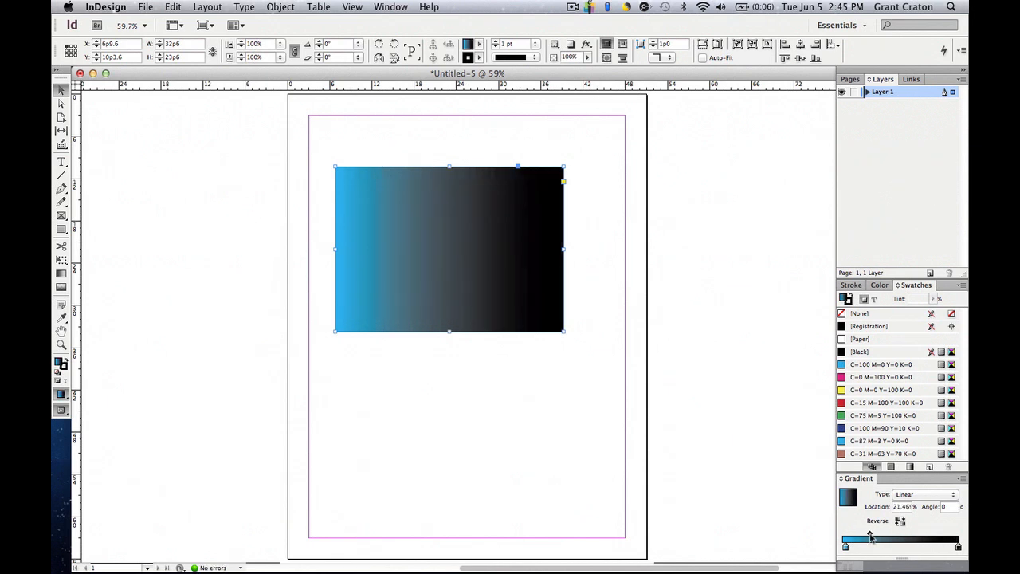
drag(870, 532, 880, 532)
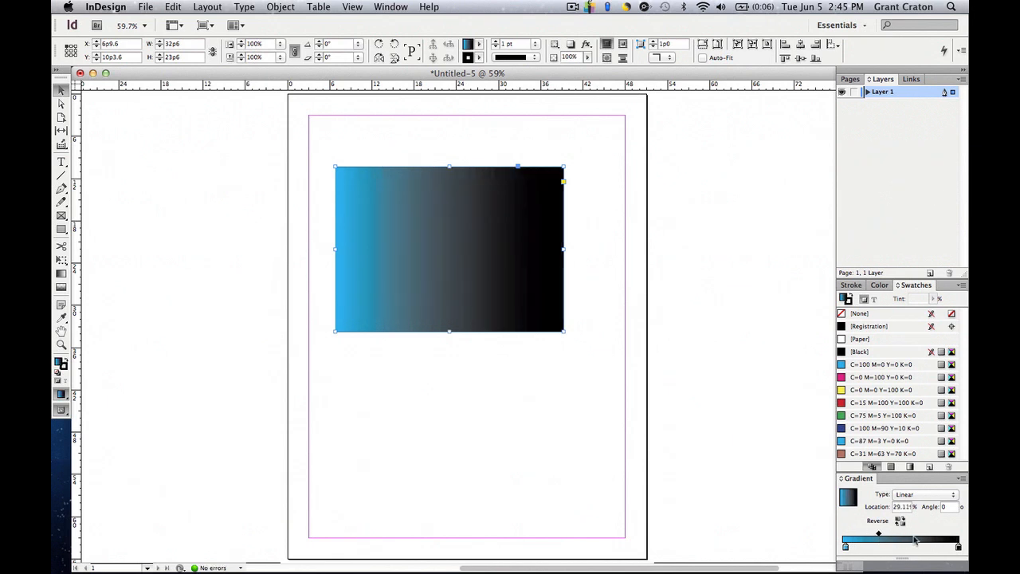
drag(878, 545, 930, 545)
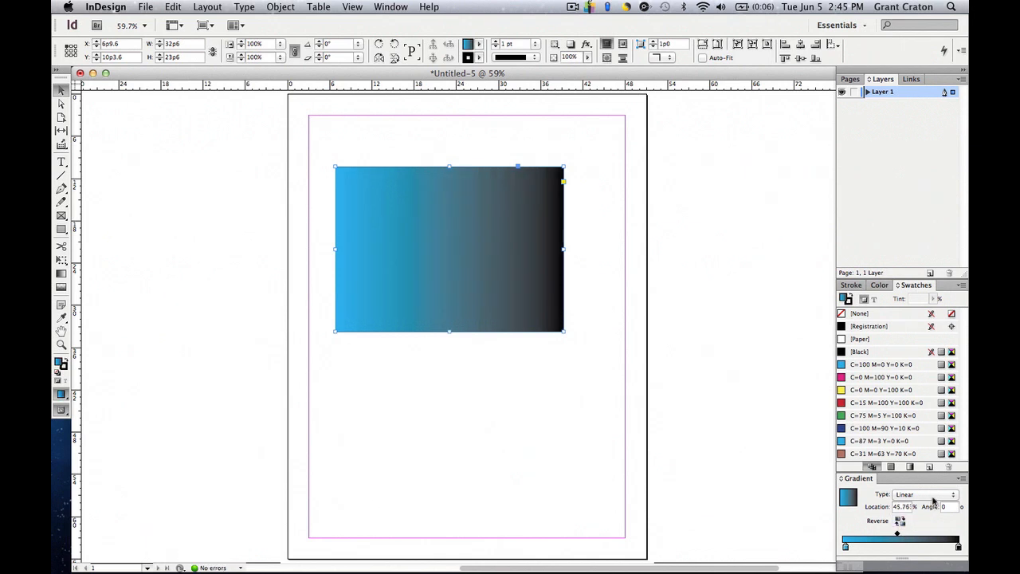
click(924, 496)
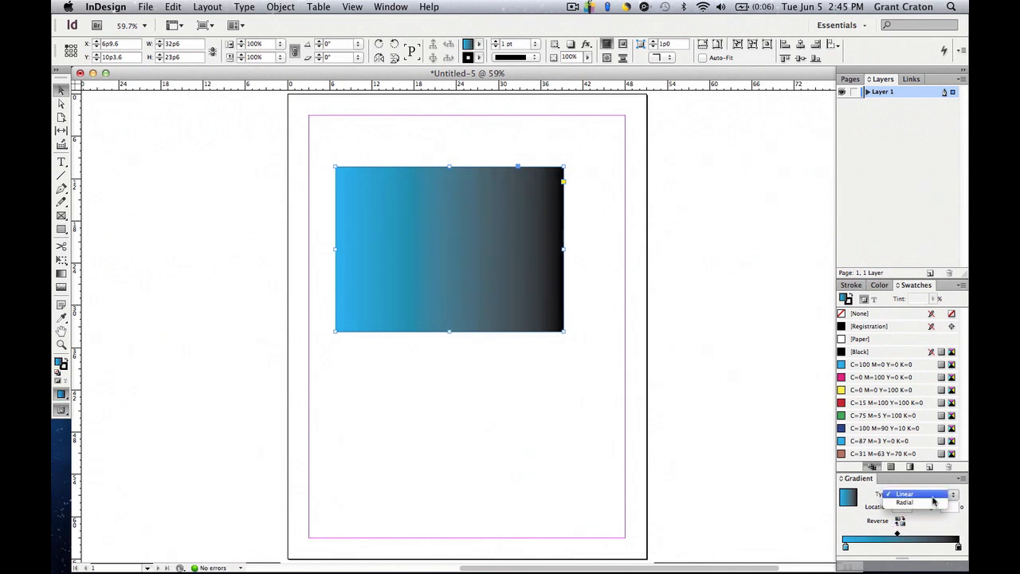
click(915, 504)
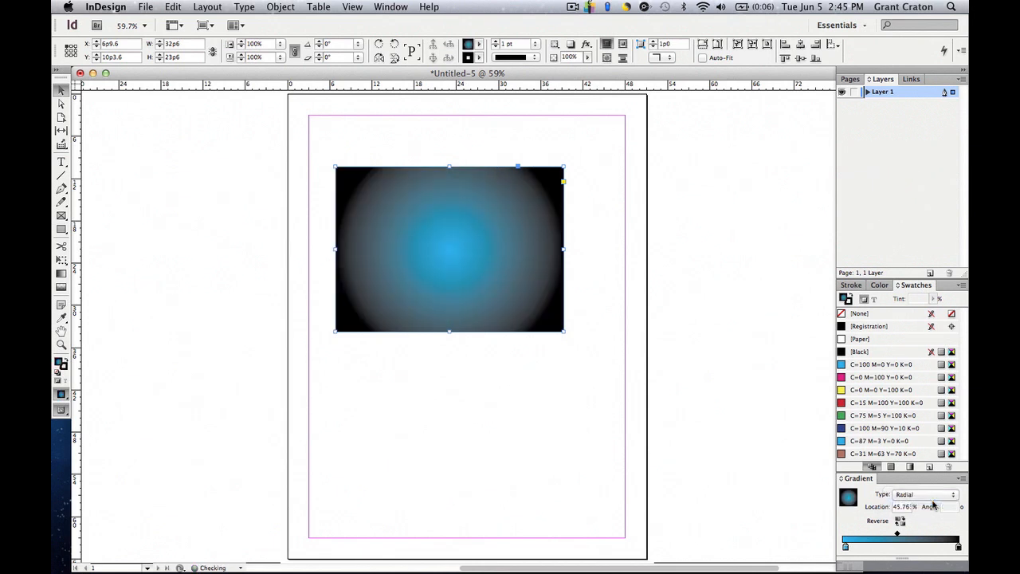
click(925, 494)
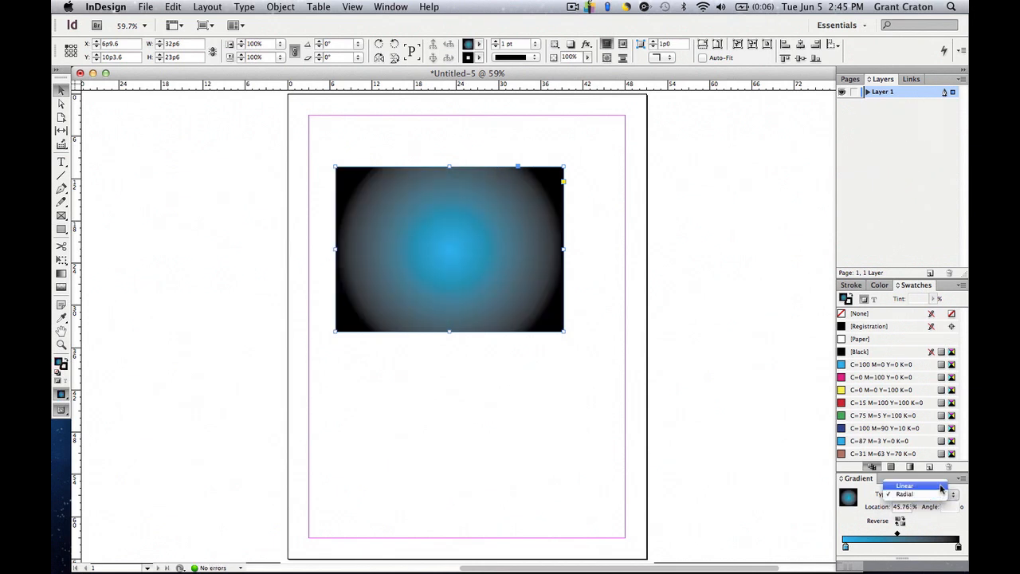
click(905, 502)
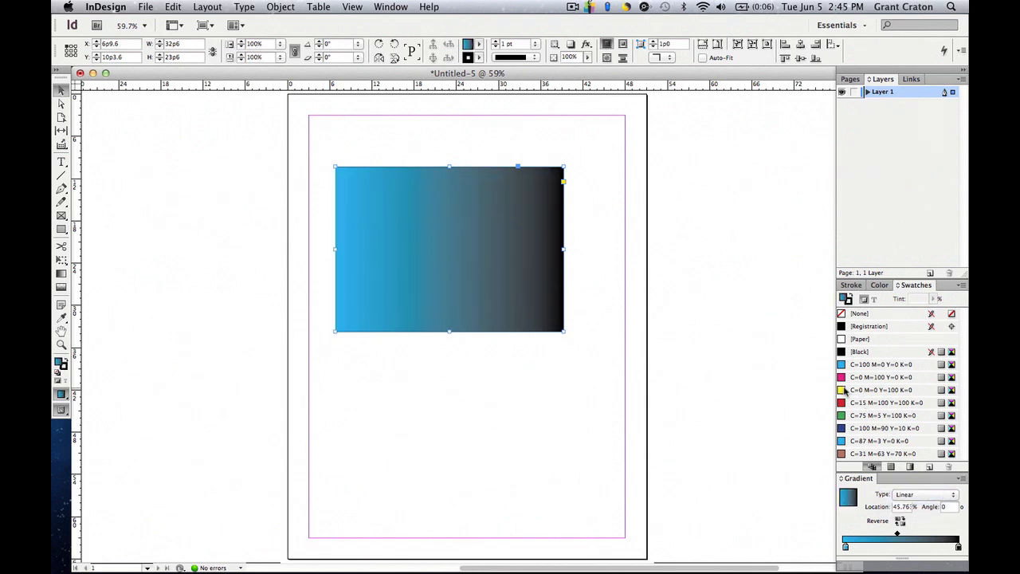
Add yellow, magenta and green colour stops to the gradient ramp between blue and black
click(883, 390)
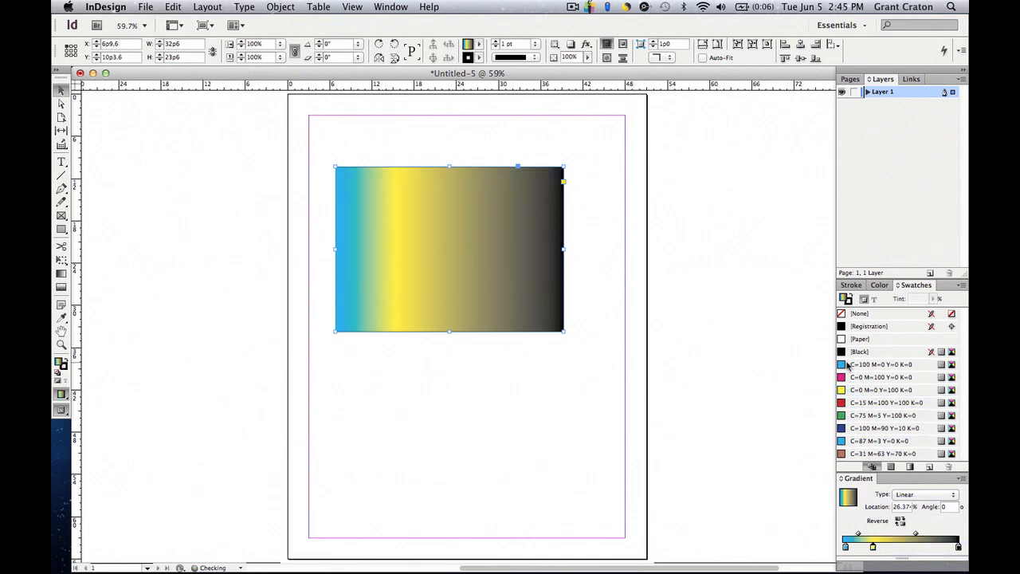
click(892, 377)
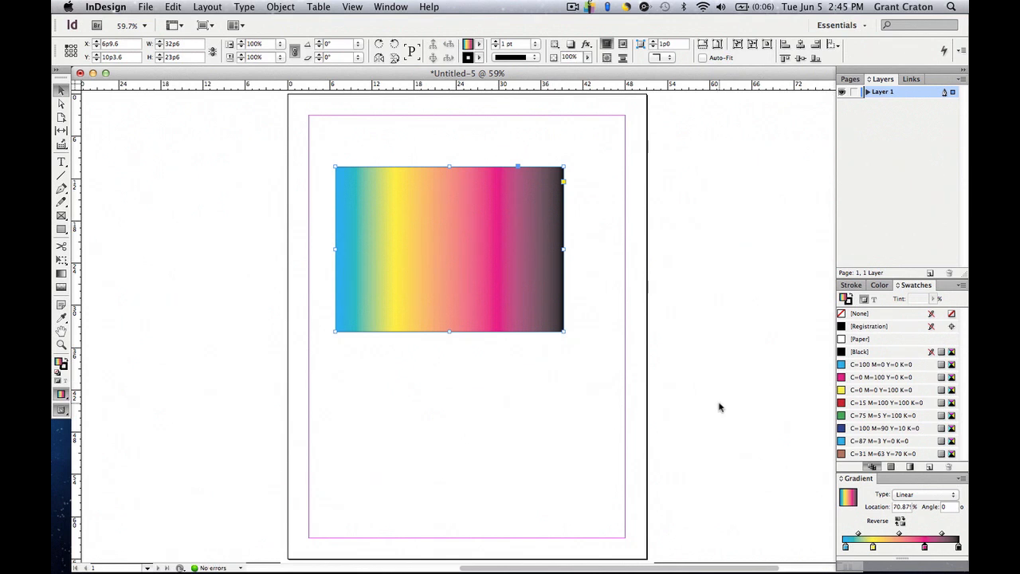
click(893, 414)
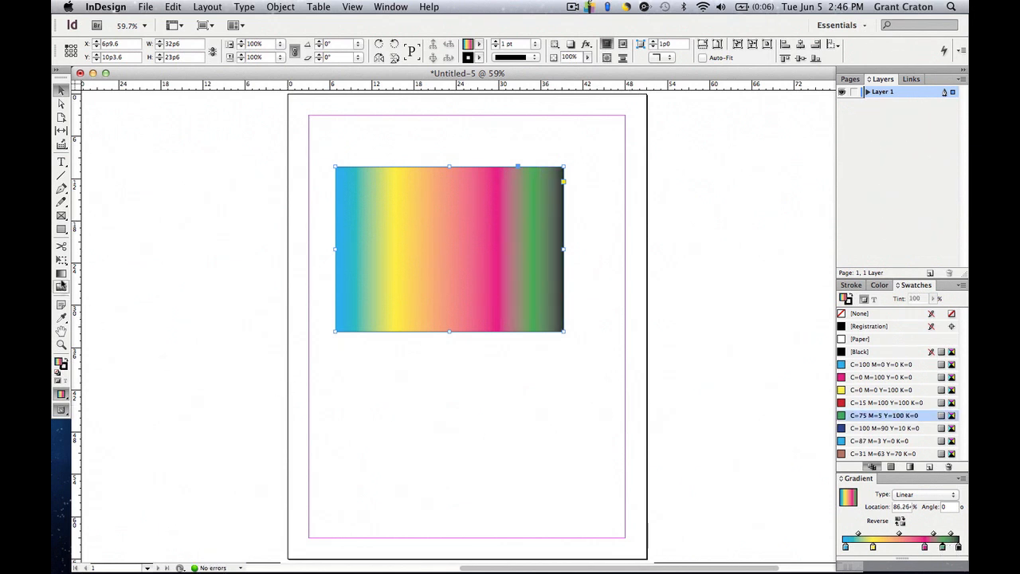
mouse_move(60, 274)
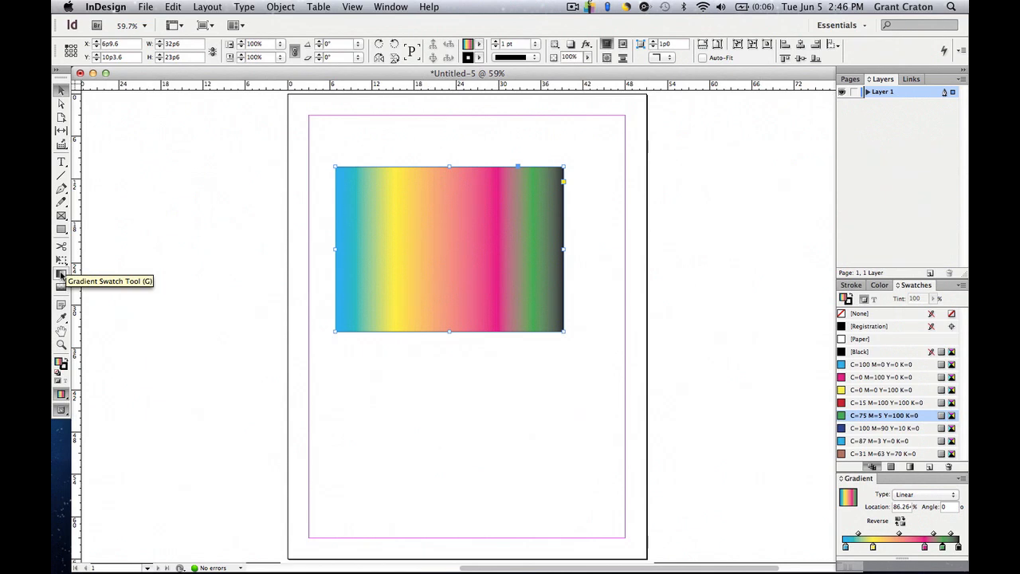
mouse_move(278, 164)
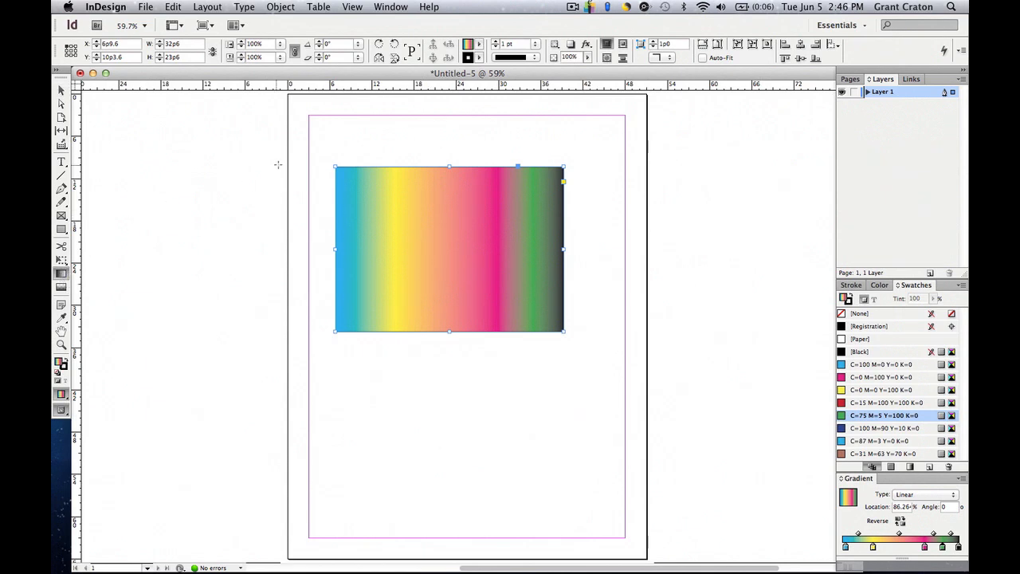
mouse_move(354, 127)
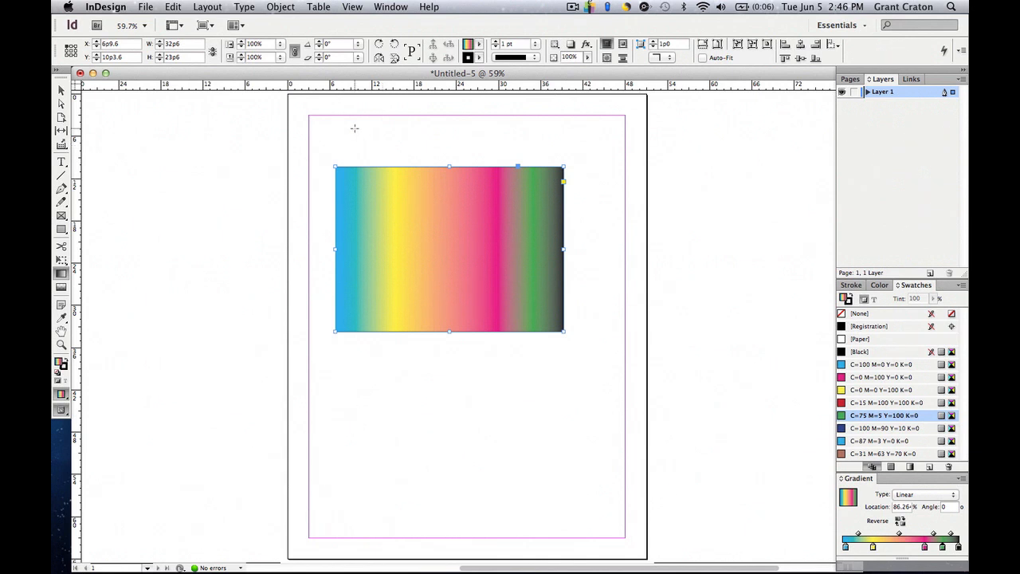
mouse_move(354, 131)
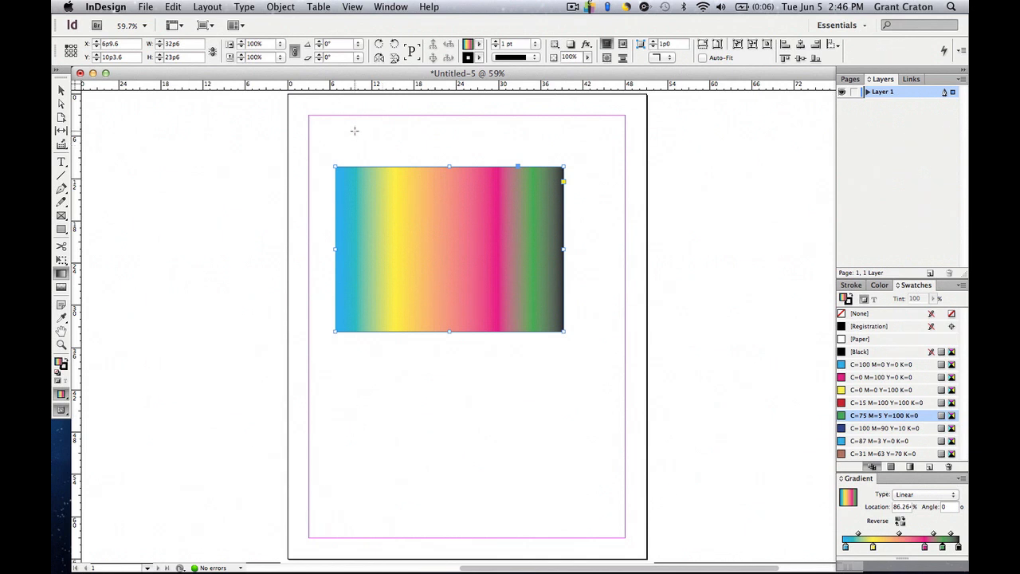
Angle the rainbow gradient diagonally from above the rectangle's top-left toward its right edge
drag(354, 130, 567, 264)
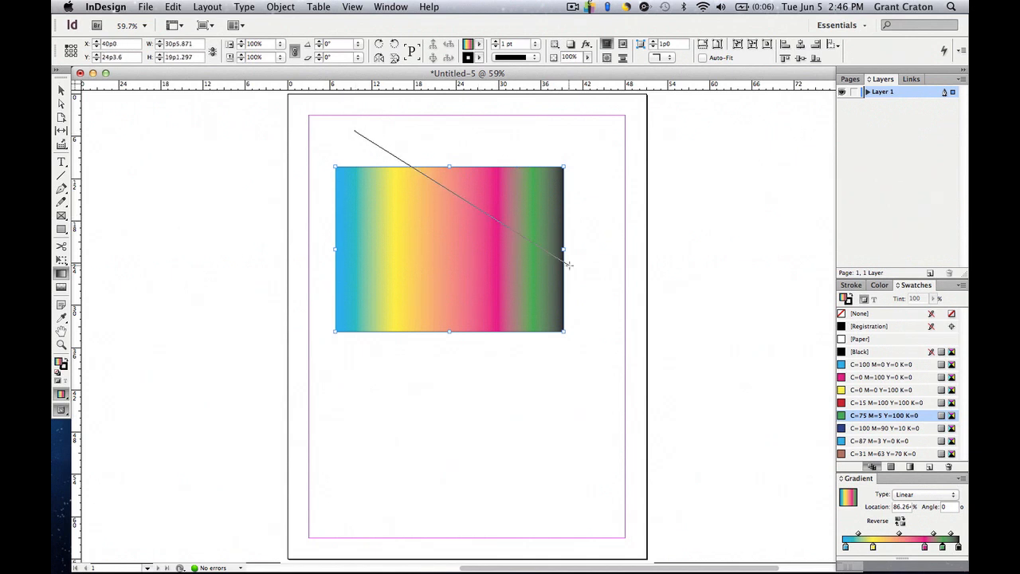